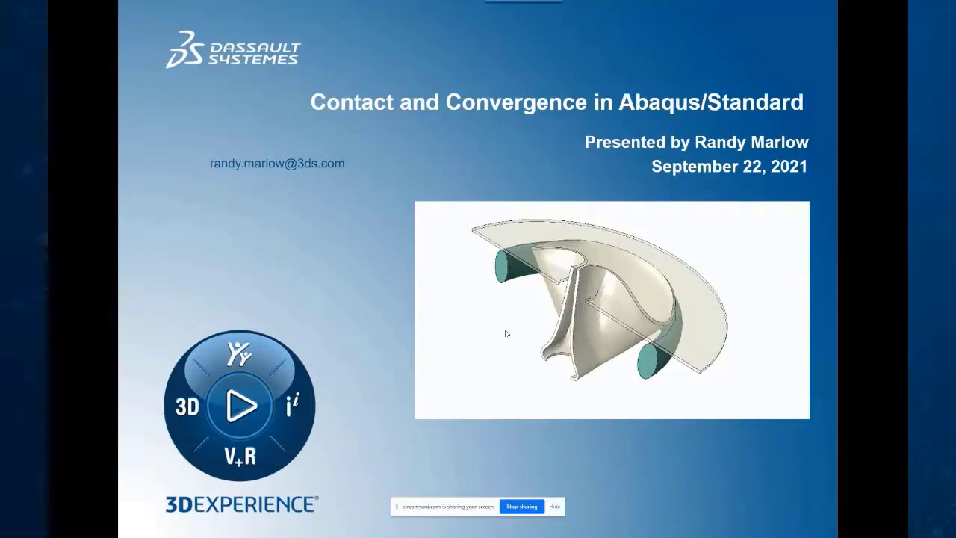
pyautogui.moveTo(506, 310)
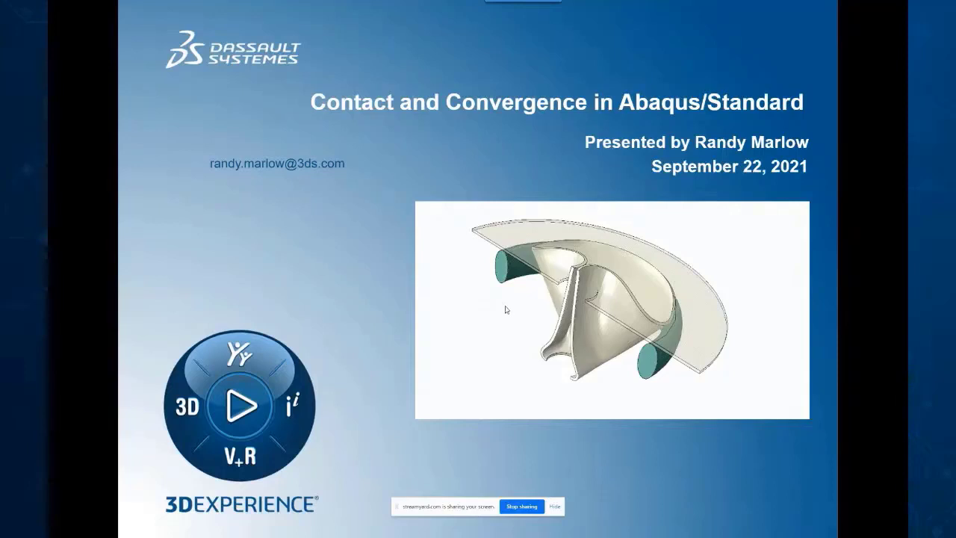